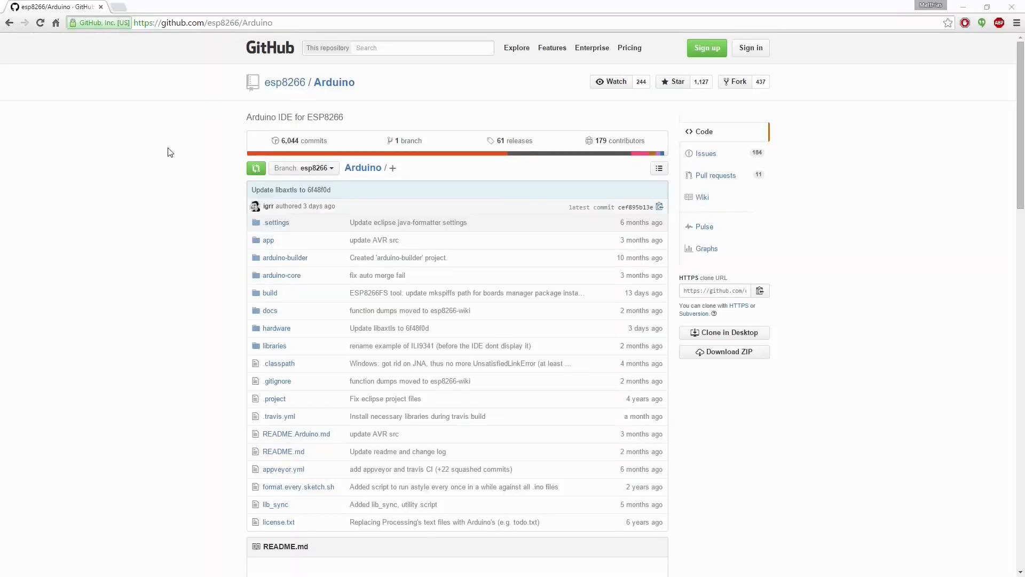
mouse_move(167, 138)
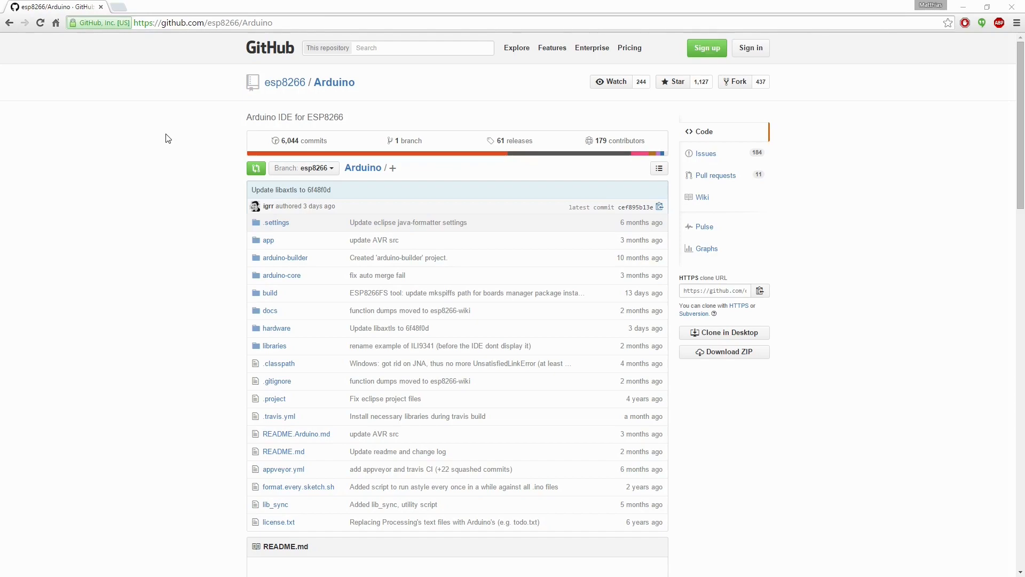
mouse_move(199, 268)
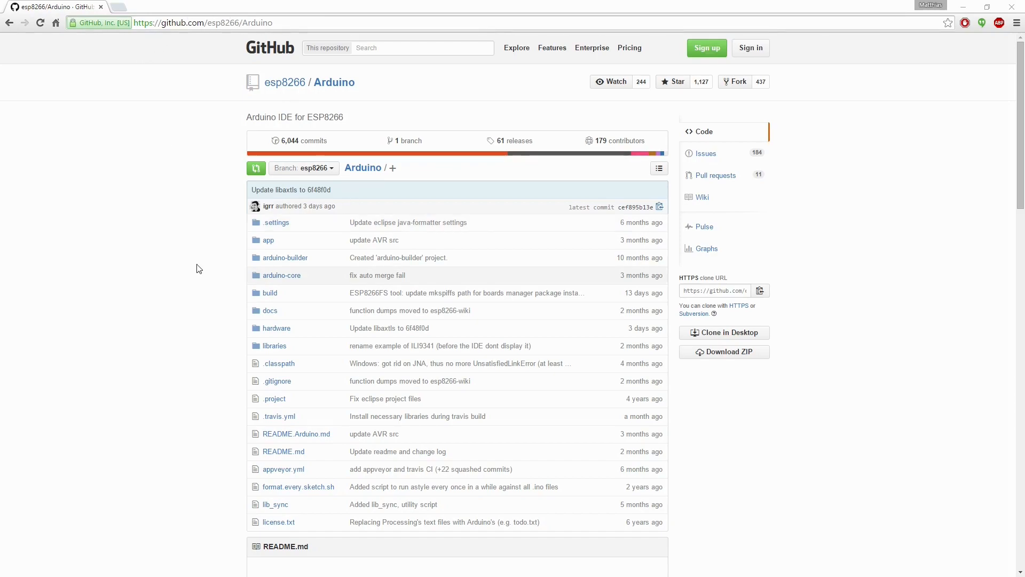
Scroll down the esp8266/Arduino README and open the Supported boards document
scroll(down, 3)
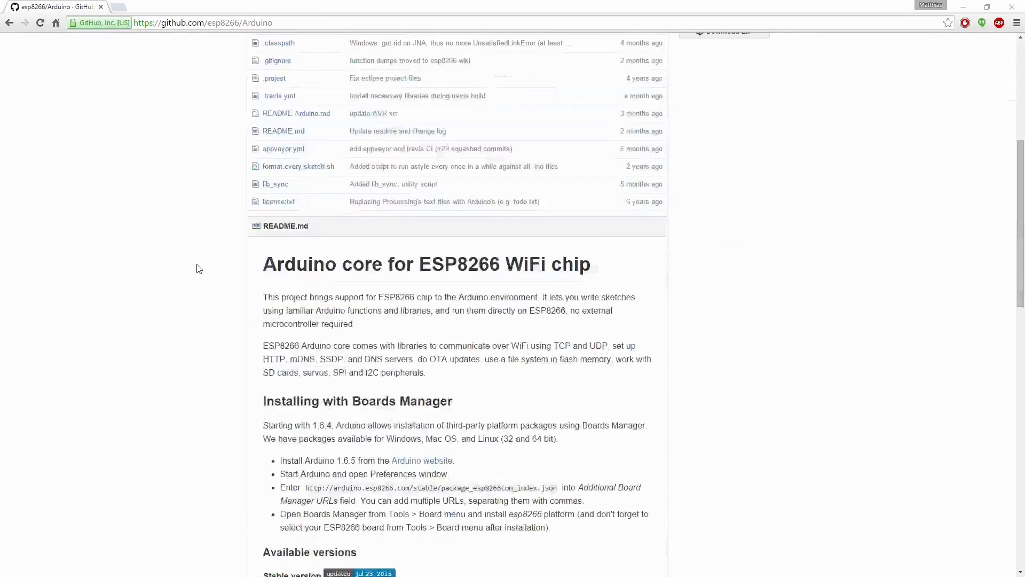
scroll(down, 3)
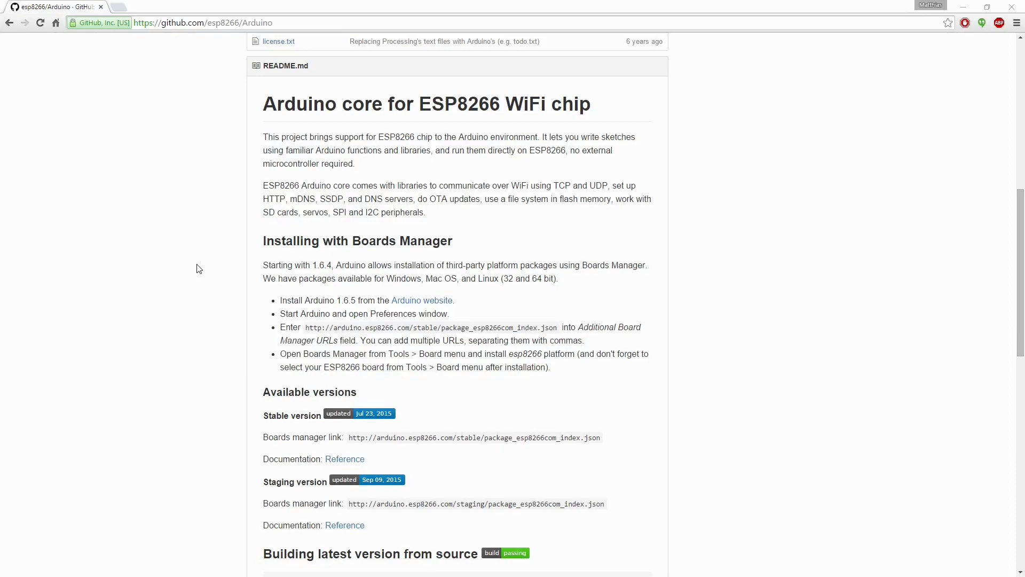
scroll(down, 3)
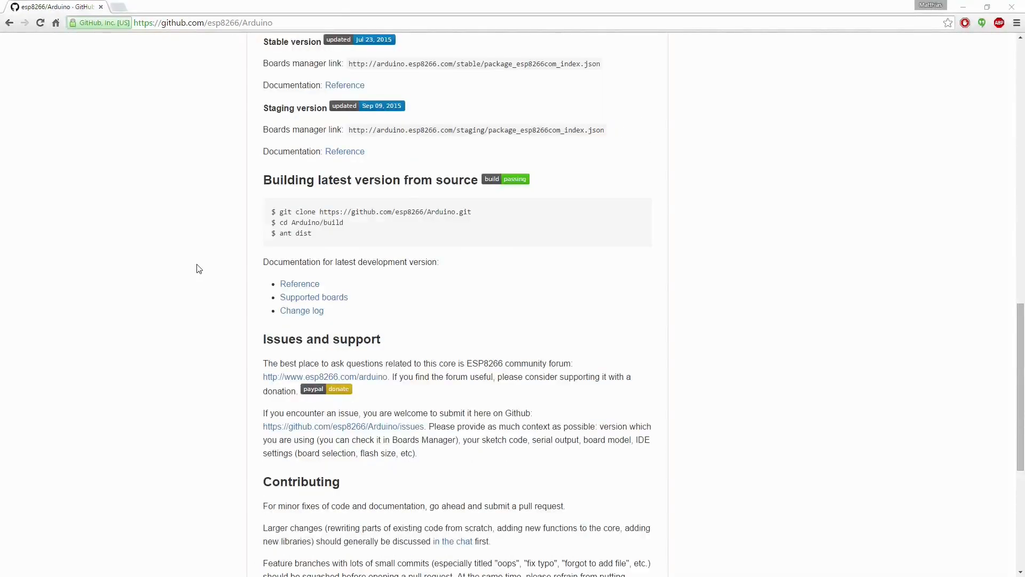
click(314, 297)
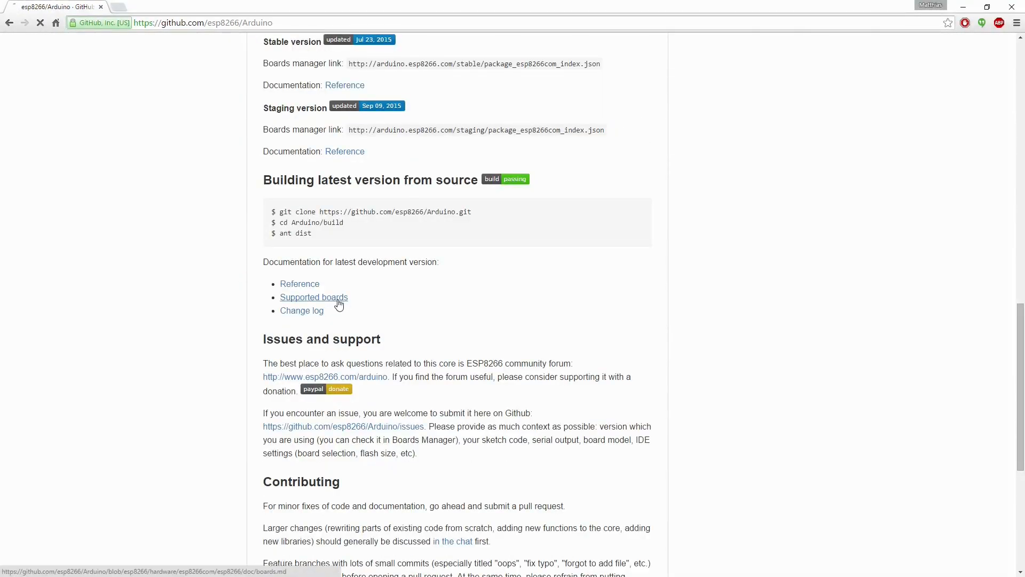
click(314, 297)
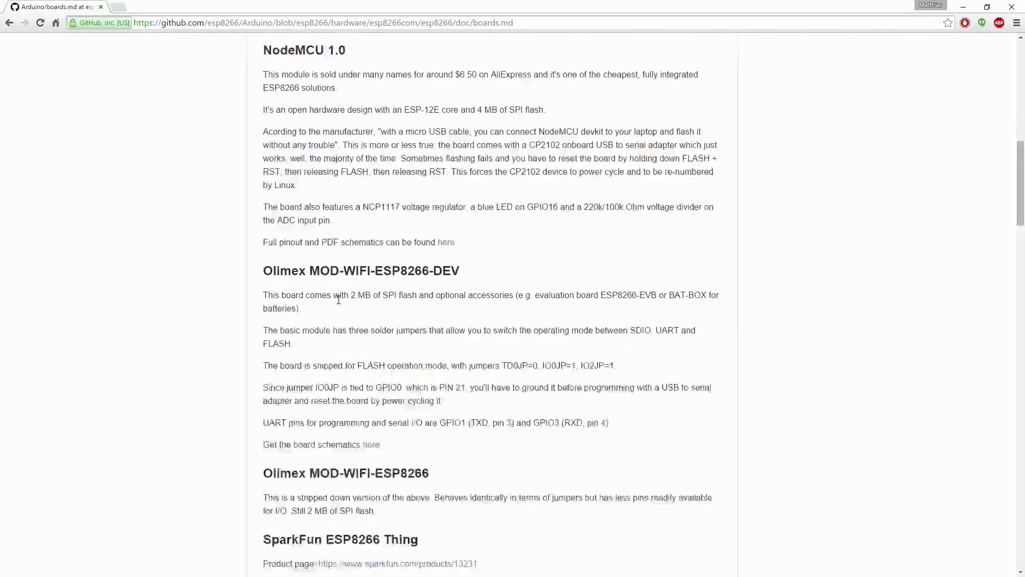
scroll(down, 3)
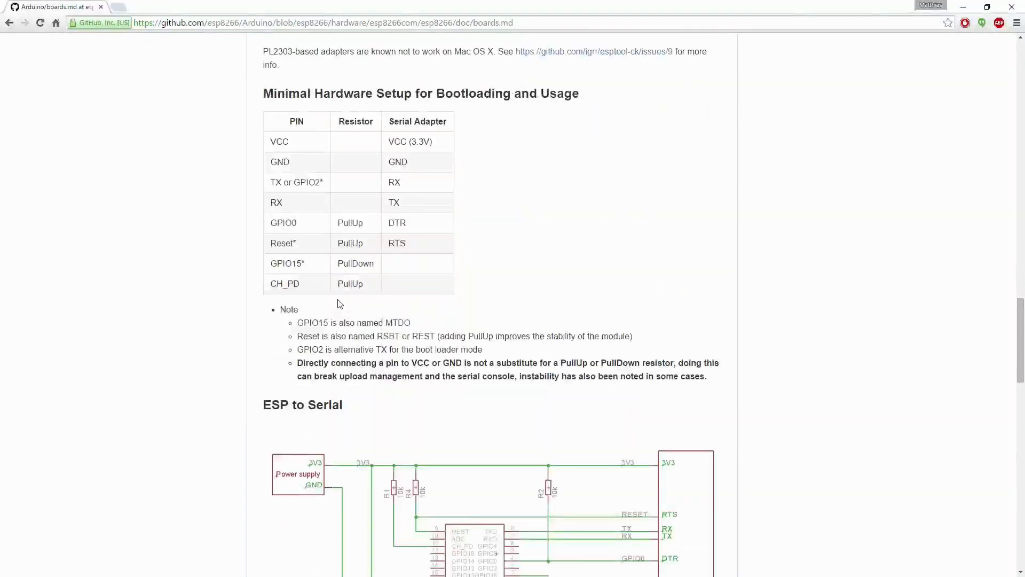
scroll(down, 3)
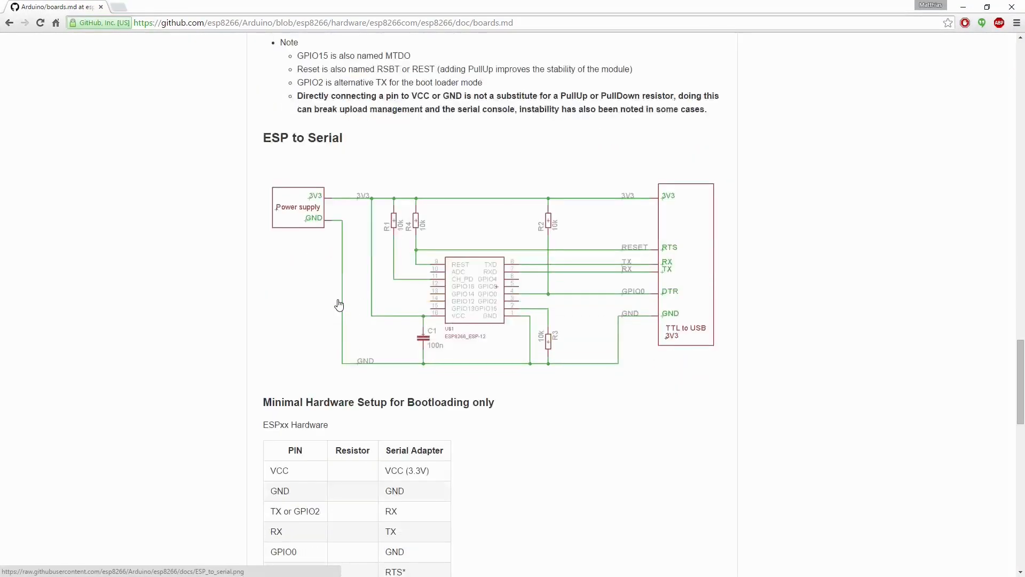
scroll(down, 3)
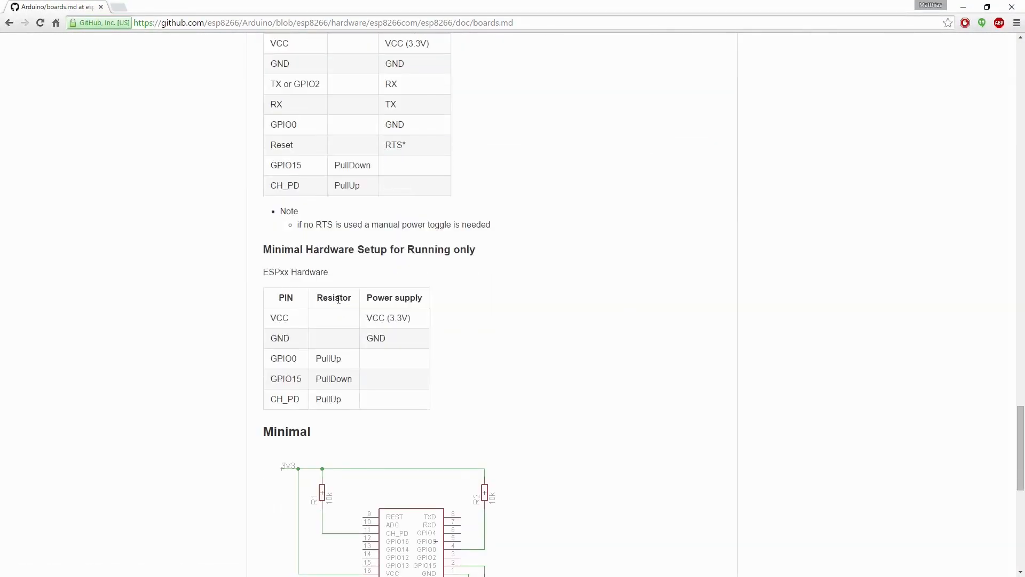
scroll(down, 3)
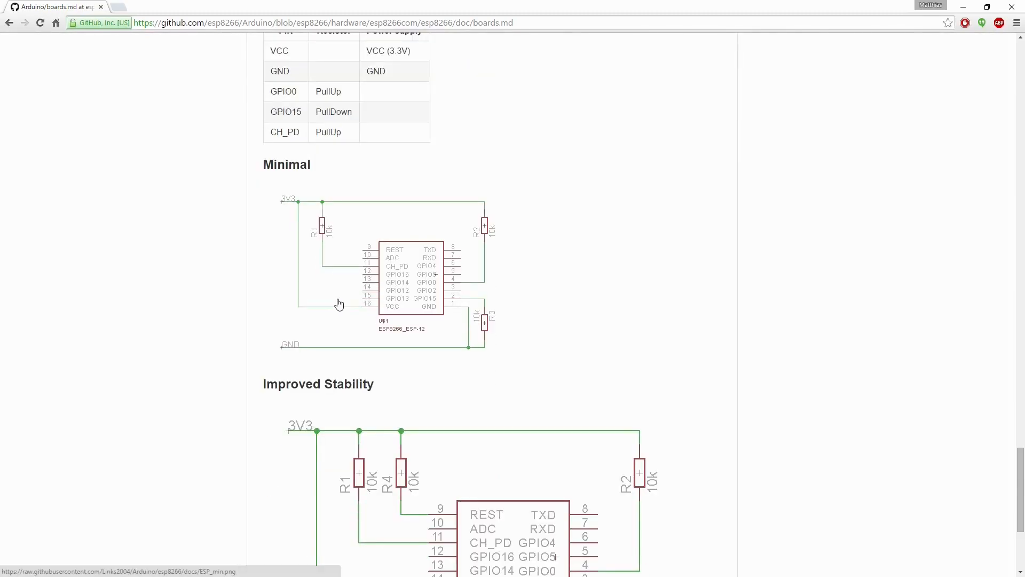
scroll(down, 3)
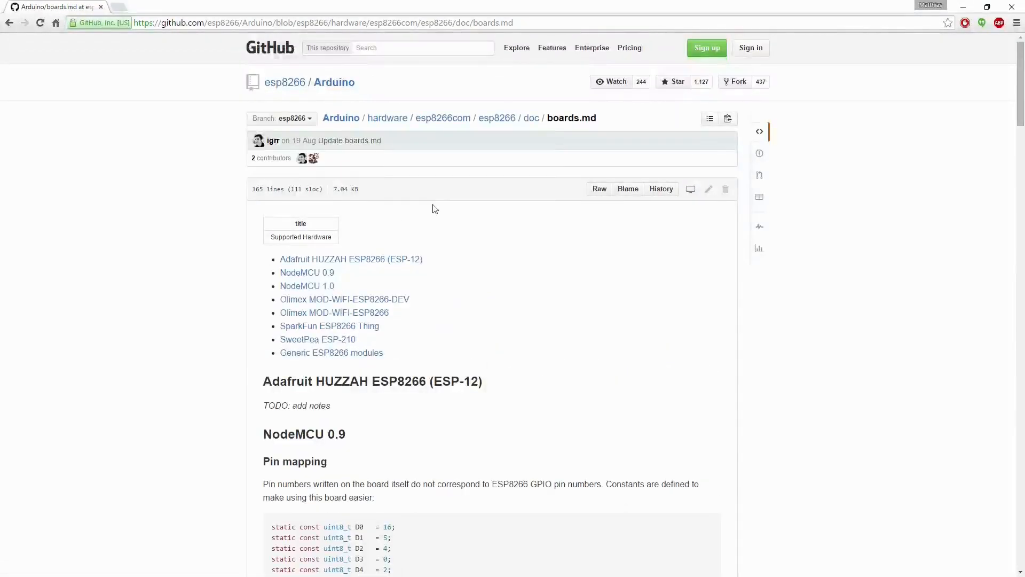
click(10, 24)
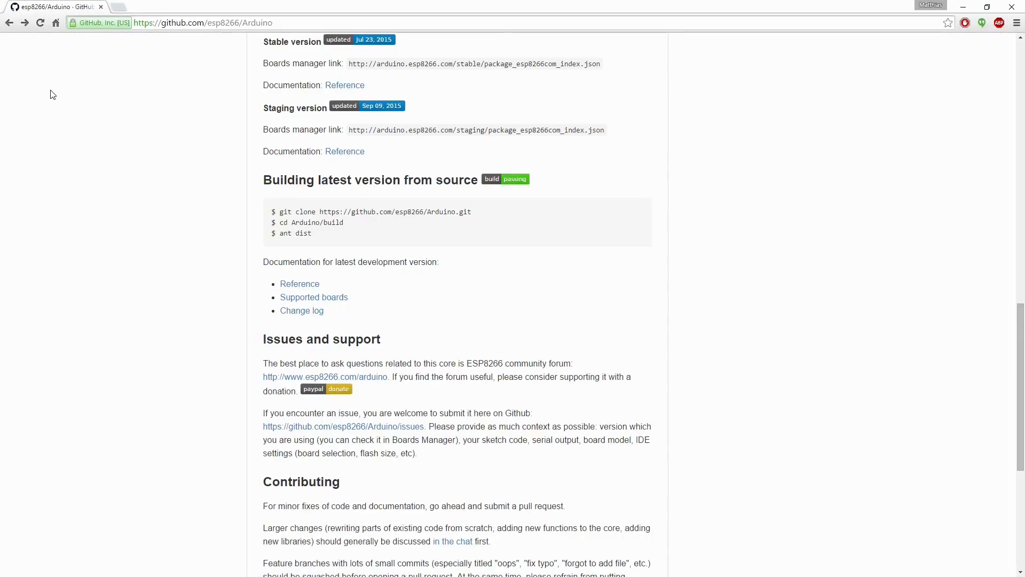
Open the stable ESP8266 core reference and read its digital IO, serial and WiFi sections
scroll(up, 3)
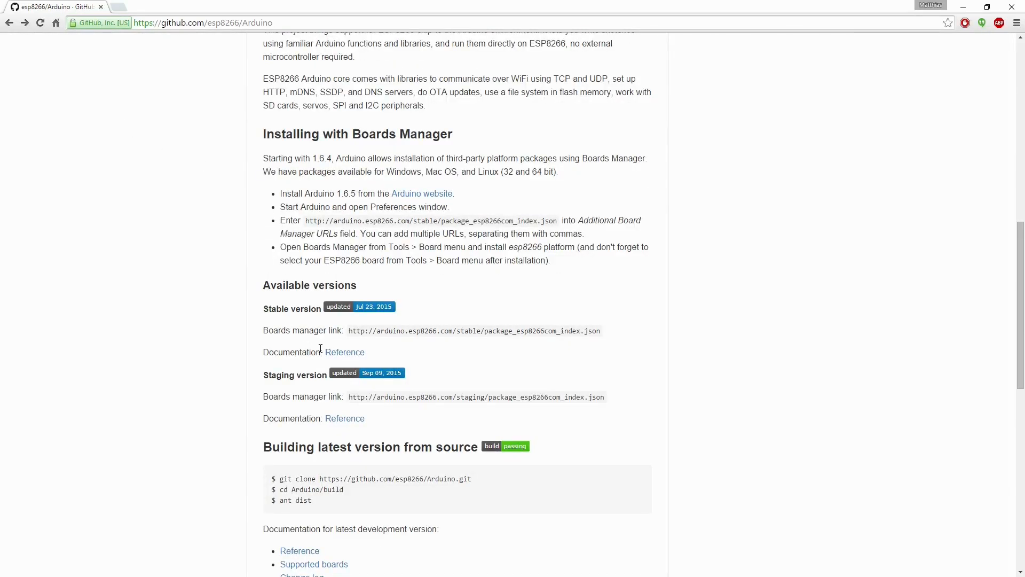
click(345, 352)
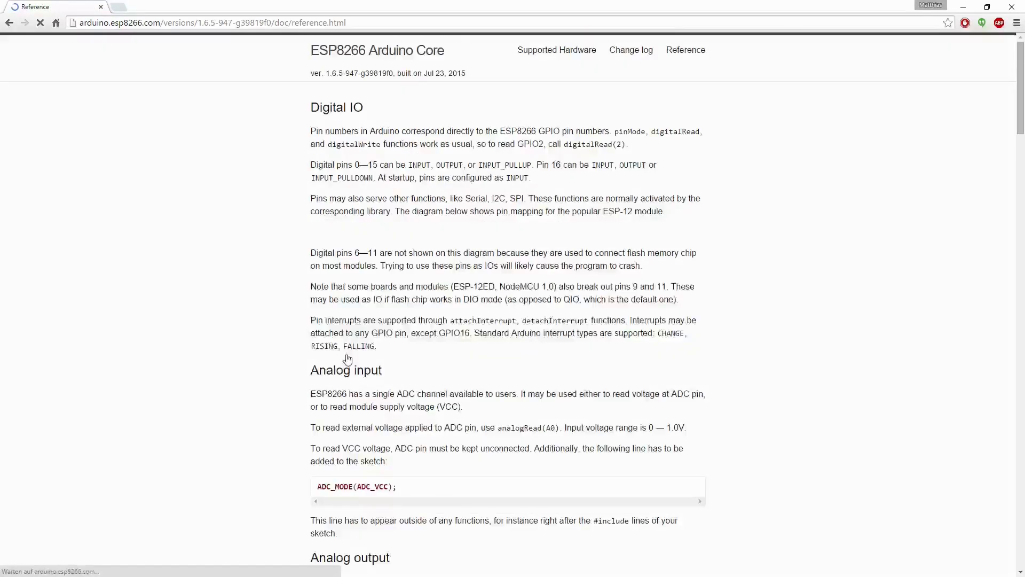
scroll(down, 3)
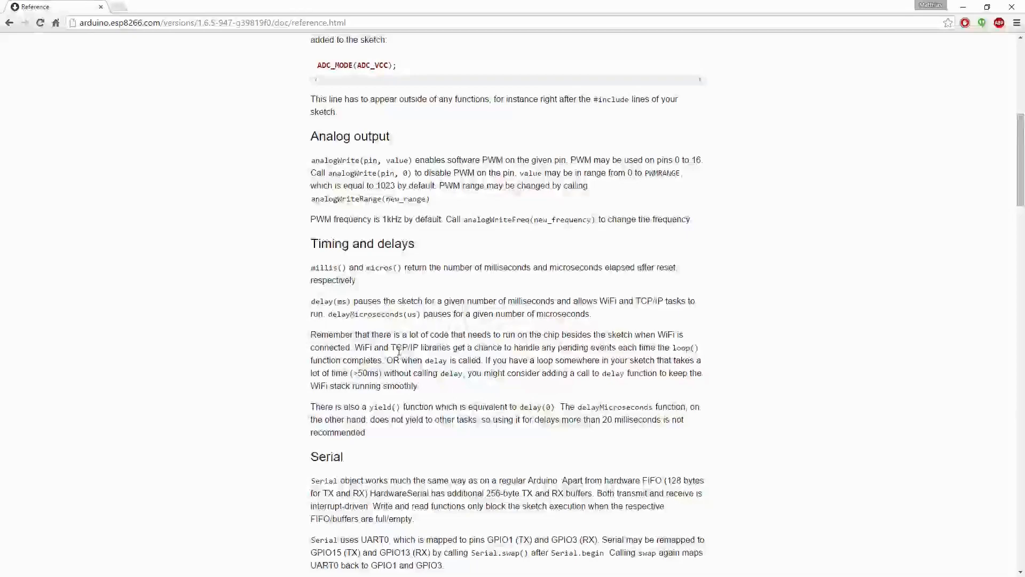
scroll(down, 3)
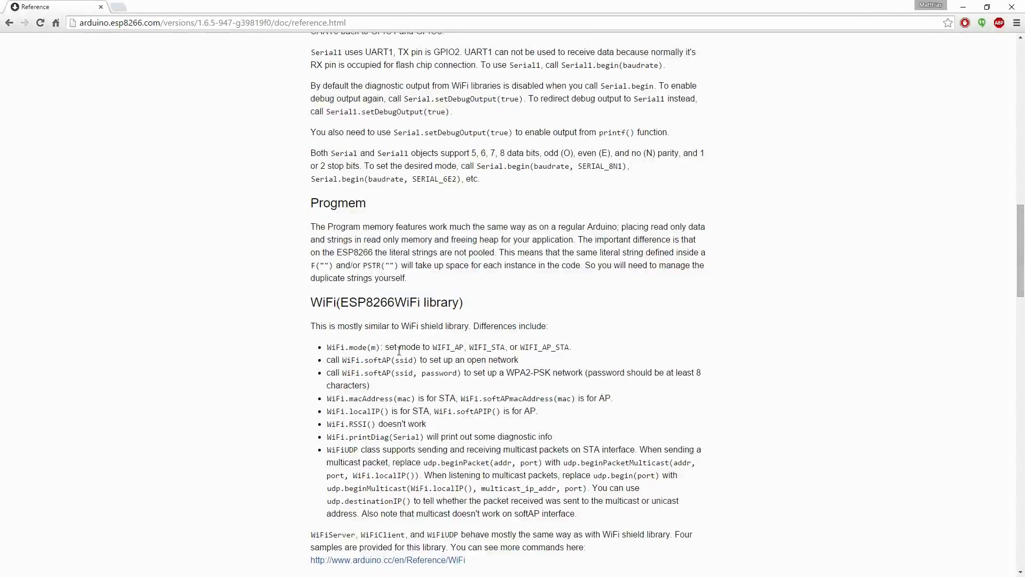
scroll(down, 3)
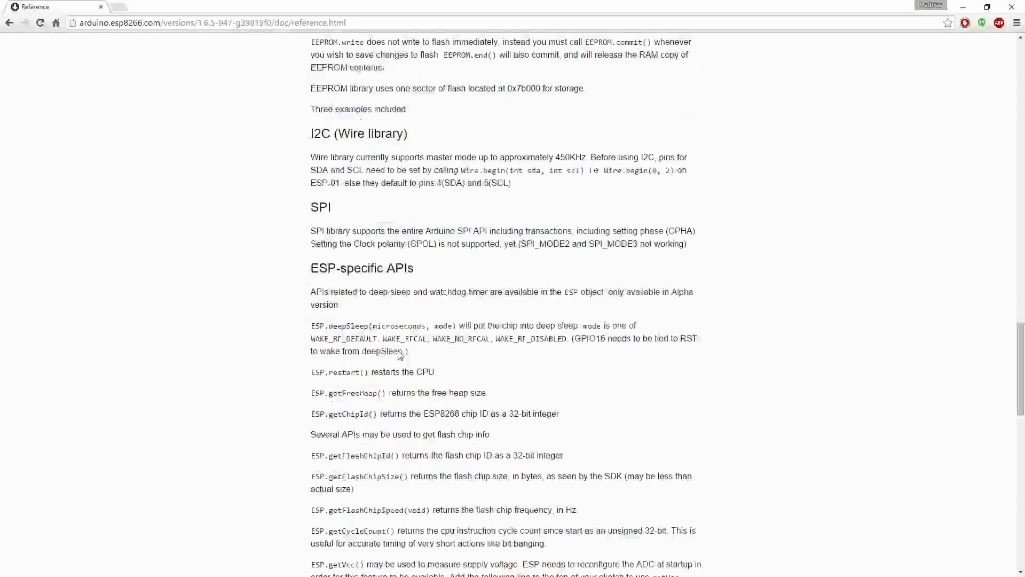
scroll(down, 3)
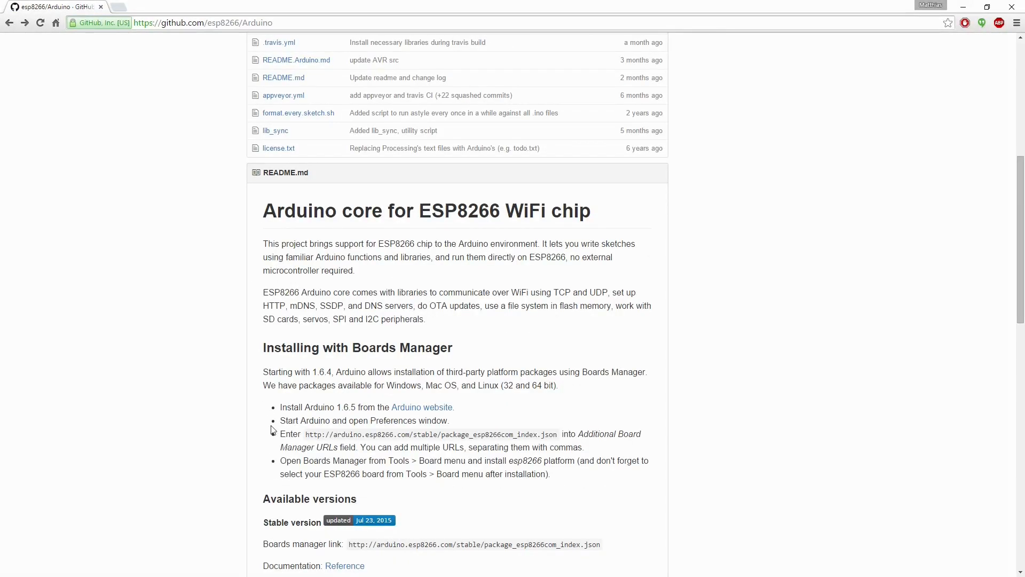
mouse_move(398, 396)
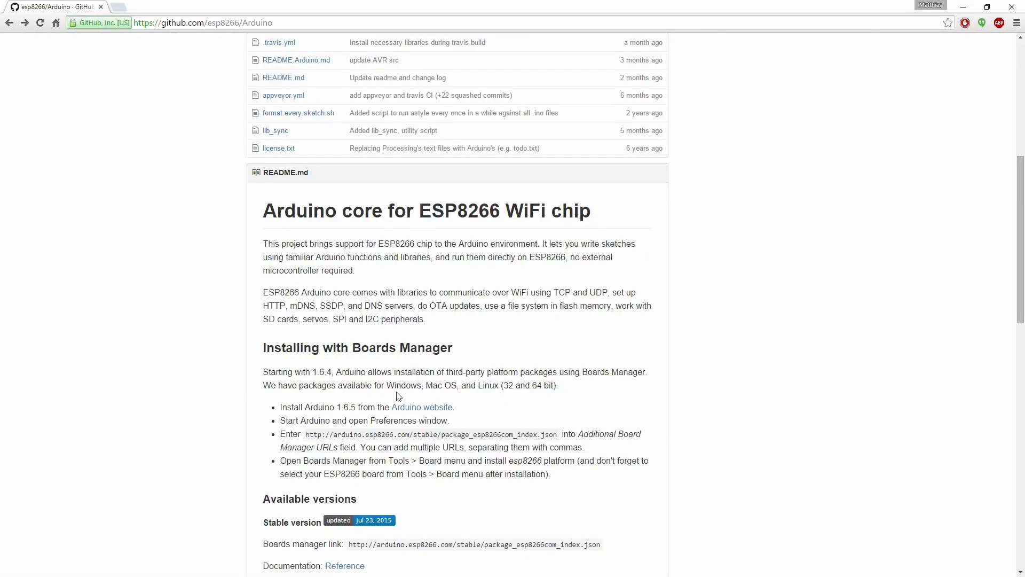
mouse_move(372, 402)
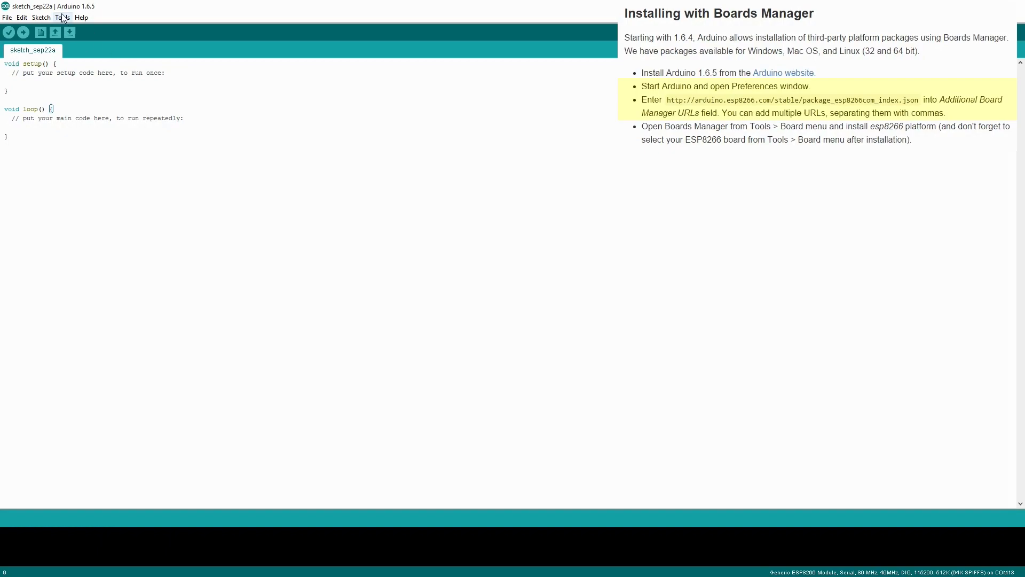
Confirm esp8266 1.6.5-947-g39819f0 is installed in Boards Manager and review the Tools board settings
click(63, 18)
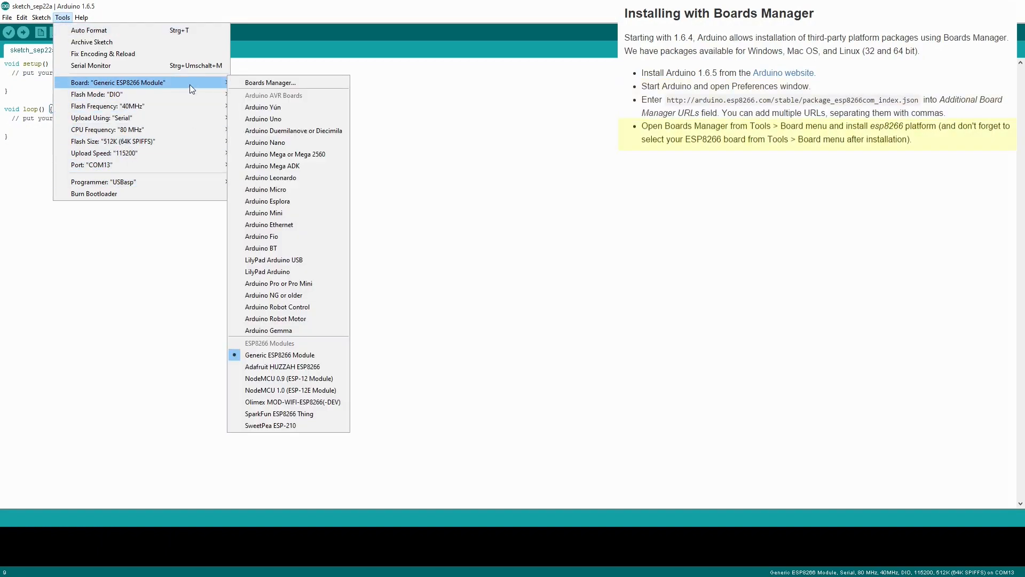
click(269, 82)
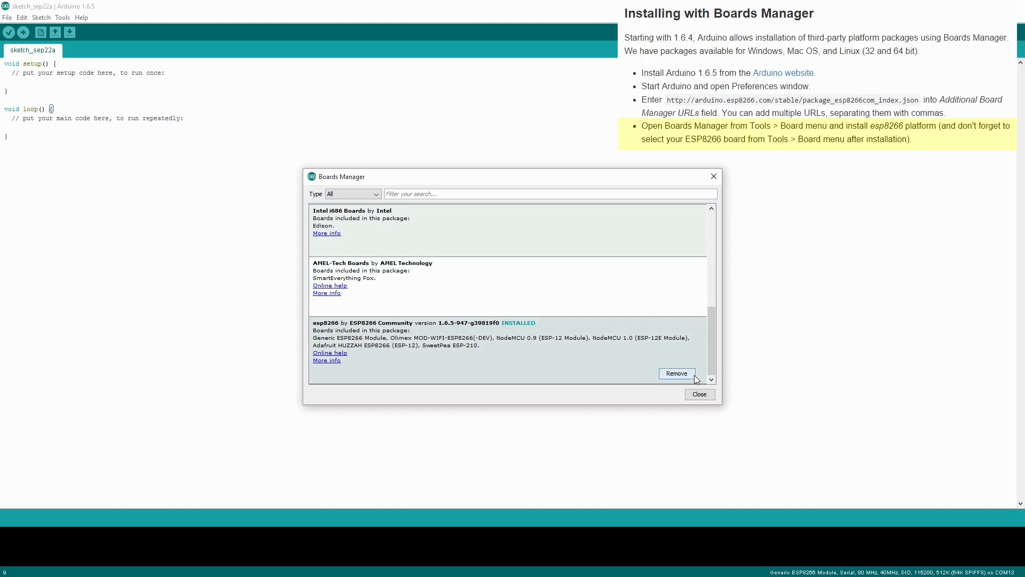
mouse_move(701, 398)
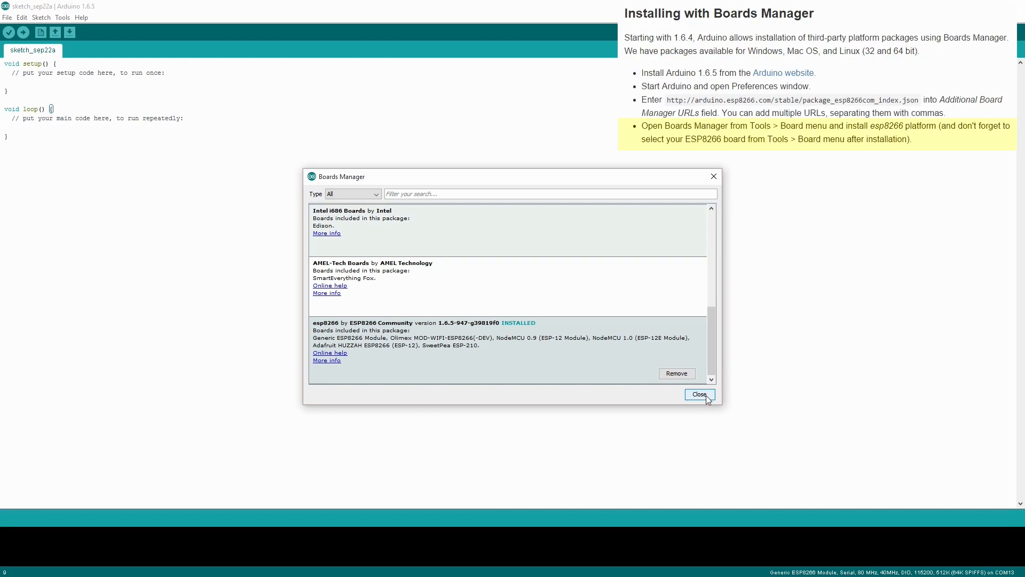
click(700, 394)
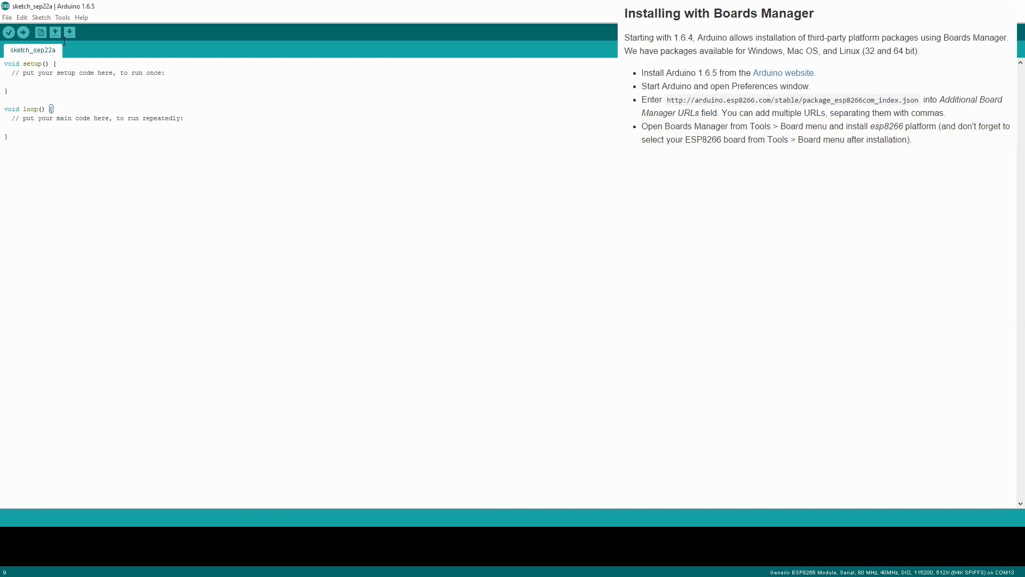
click(62, 18)
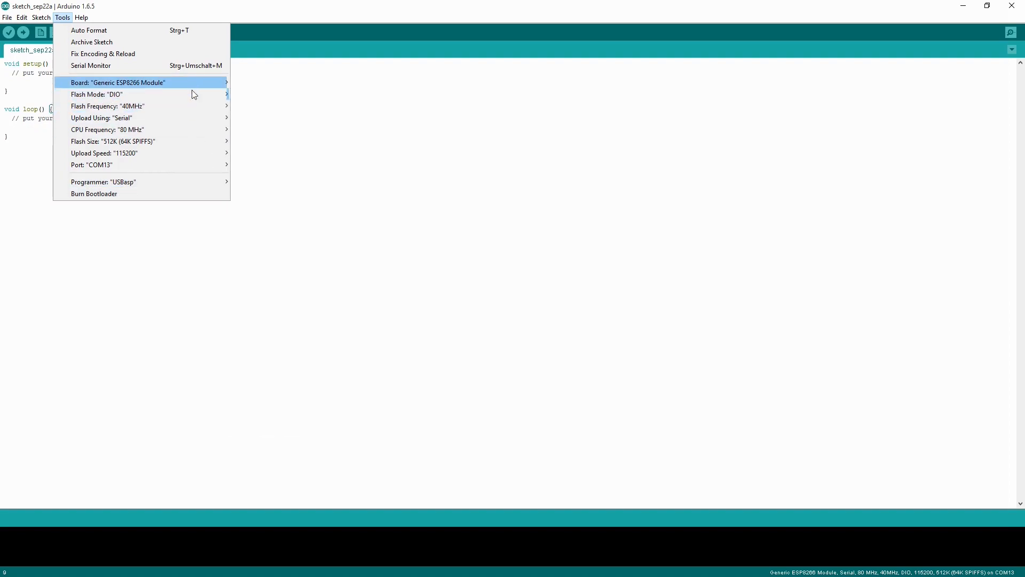
mouse_move(157, 94)
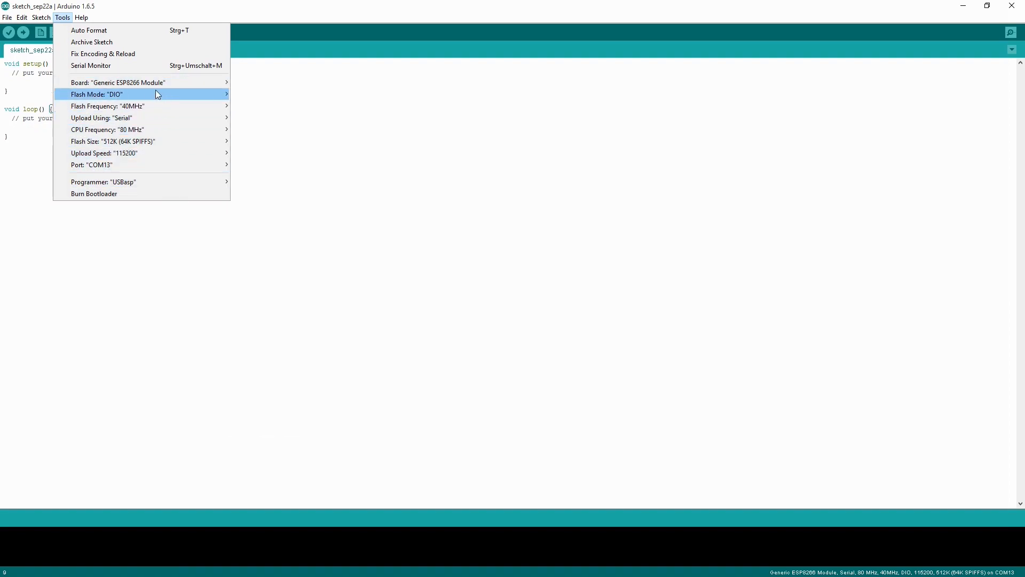
click(34, 19)
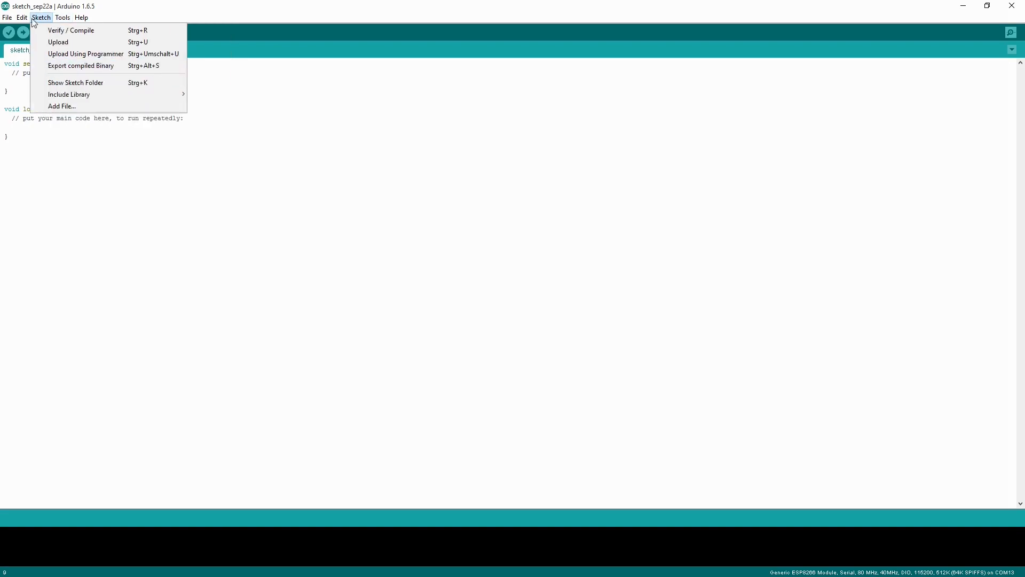
click(7, 18)
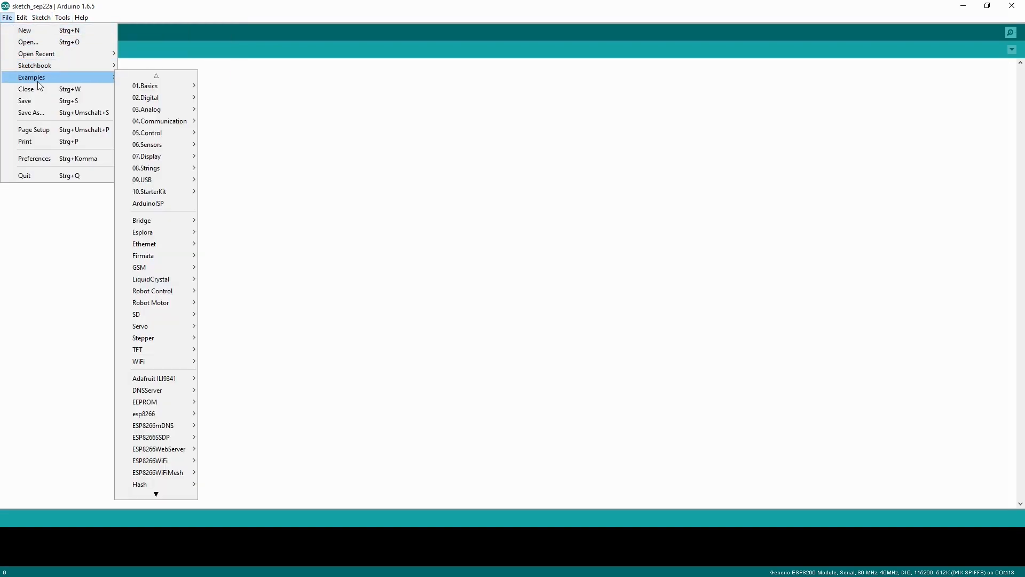
mouse_move(166, 396)
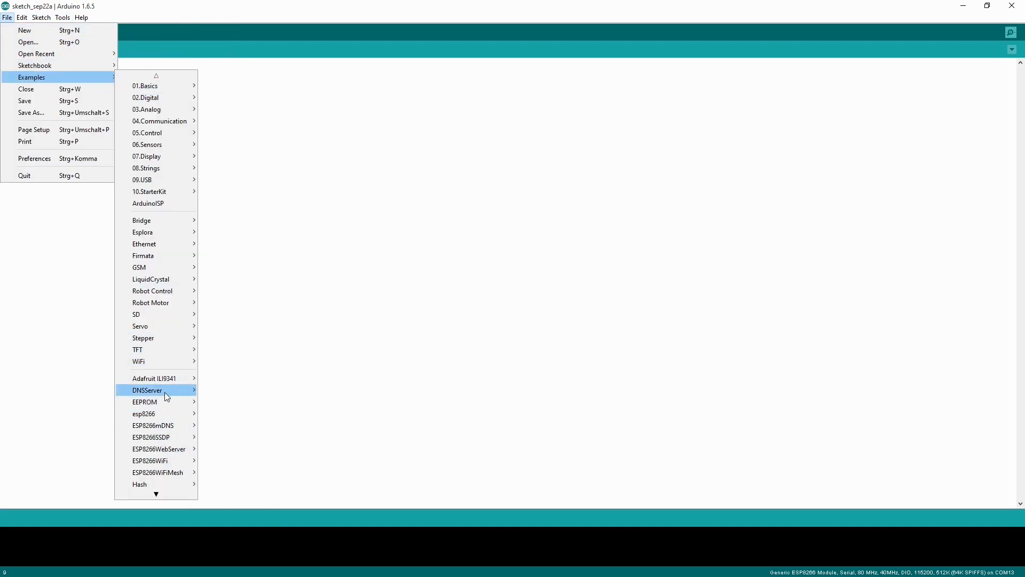
mouse_move(170, 455)
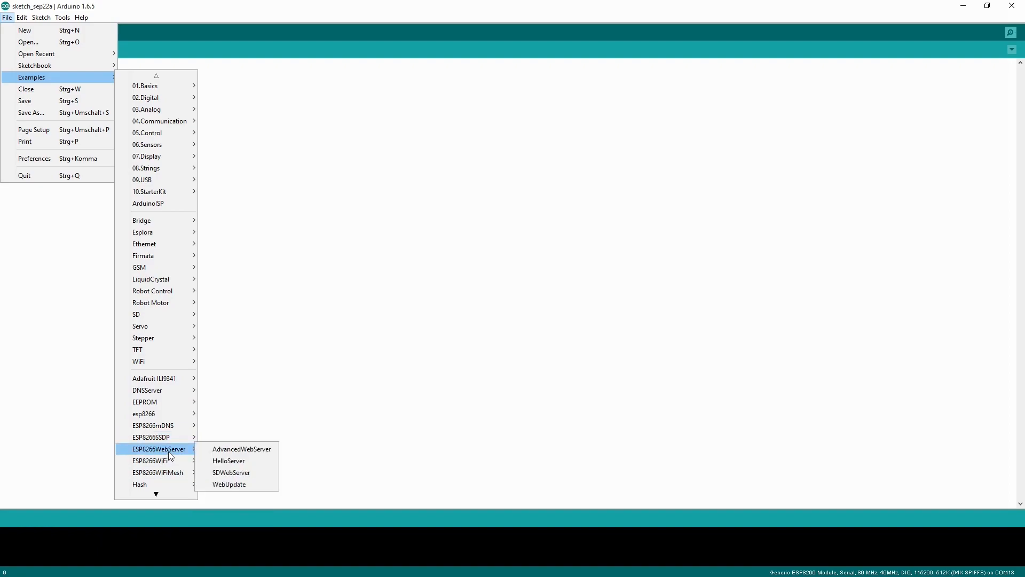
click(35, 18)
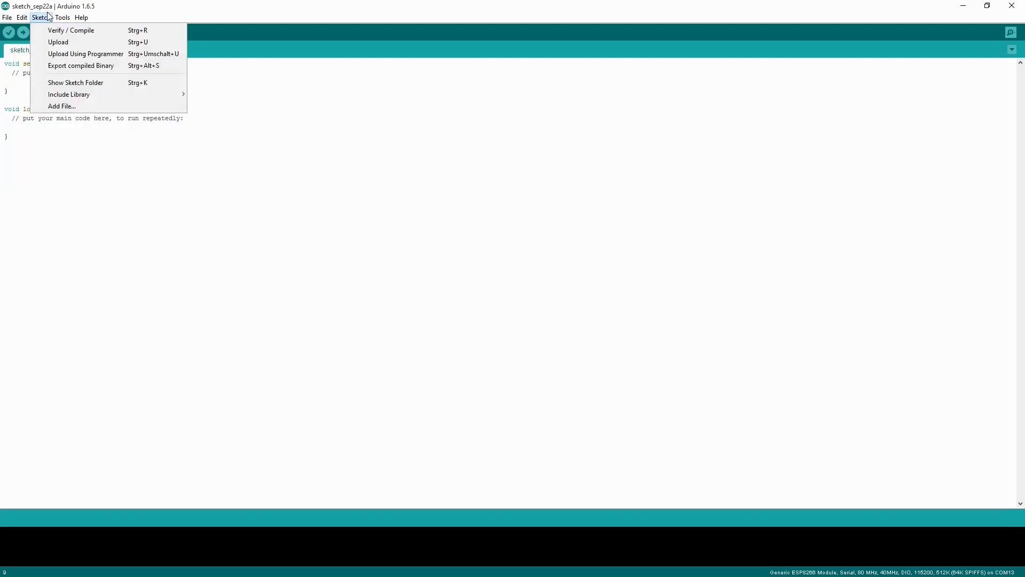
click(79, 18)
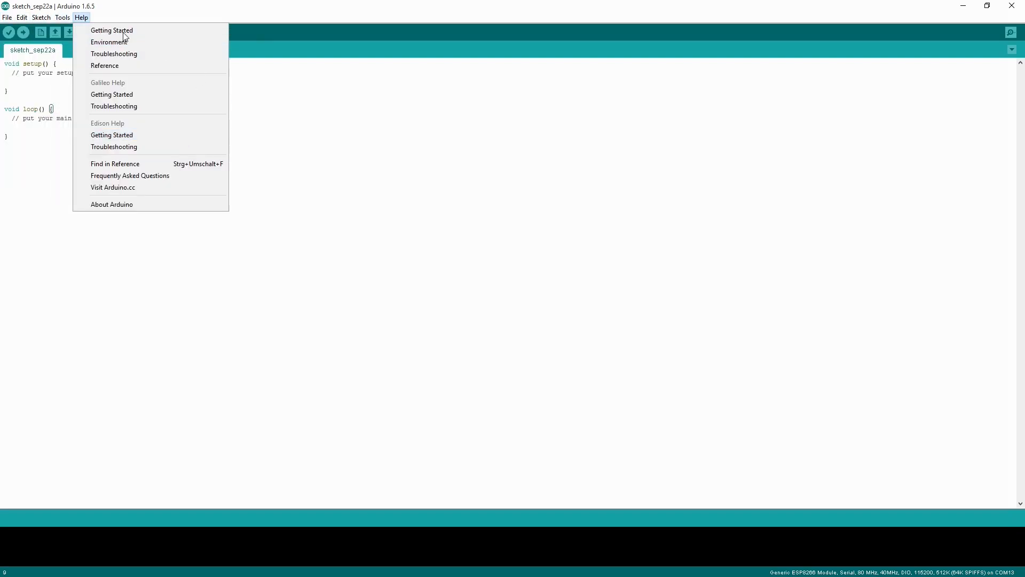
click(63, 17)
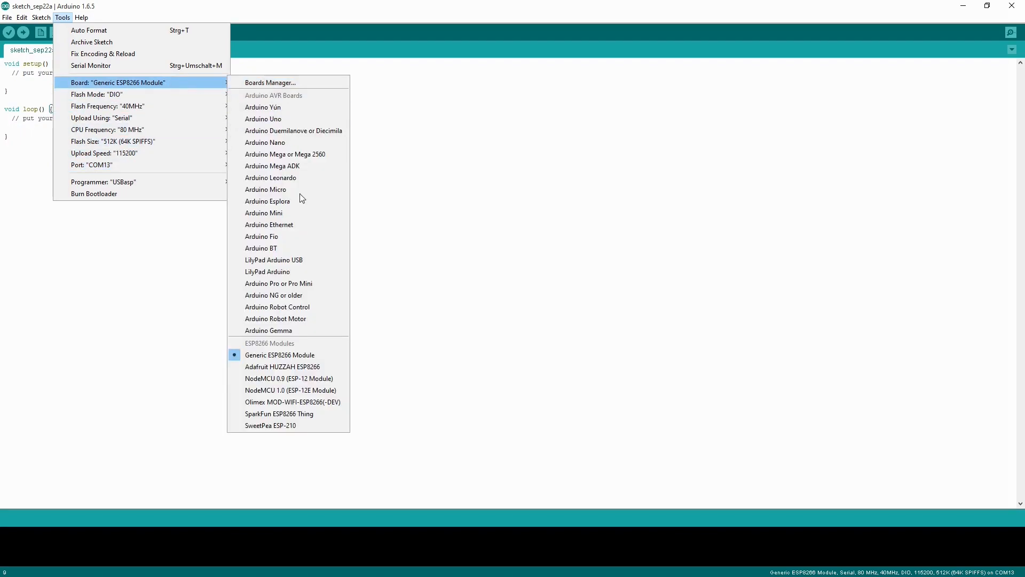
mouse_move(307, 362)
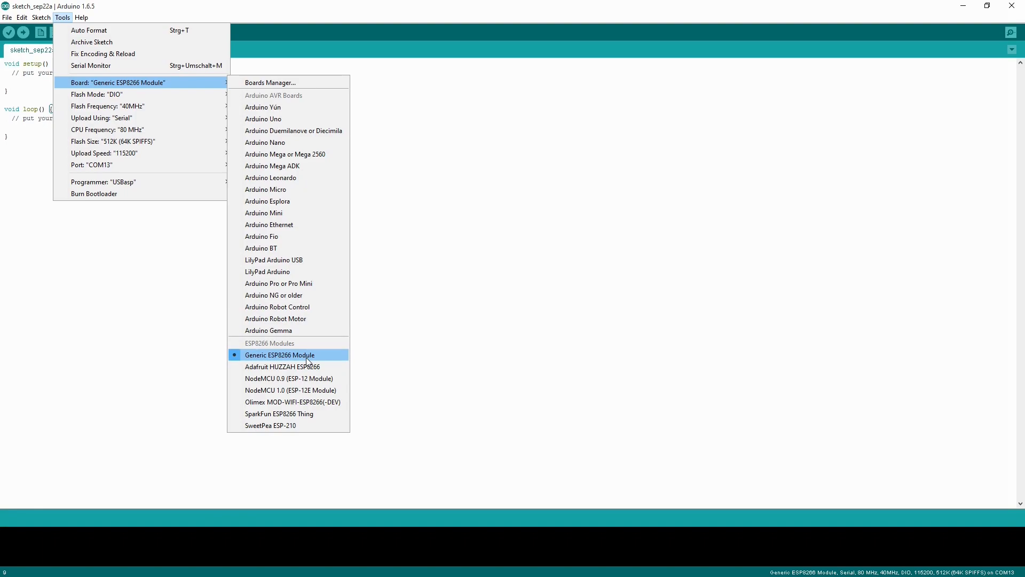
mouse_move(308, 386)
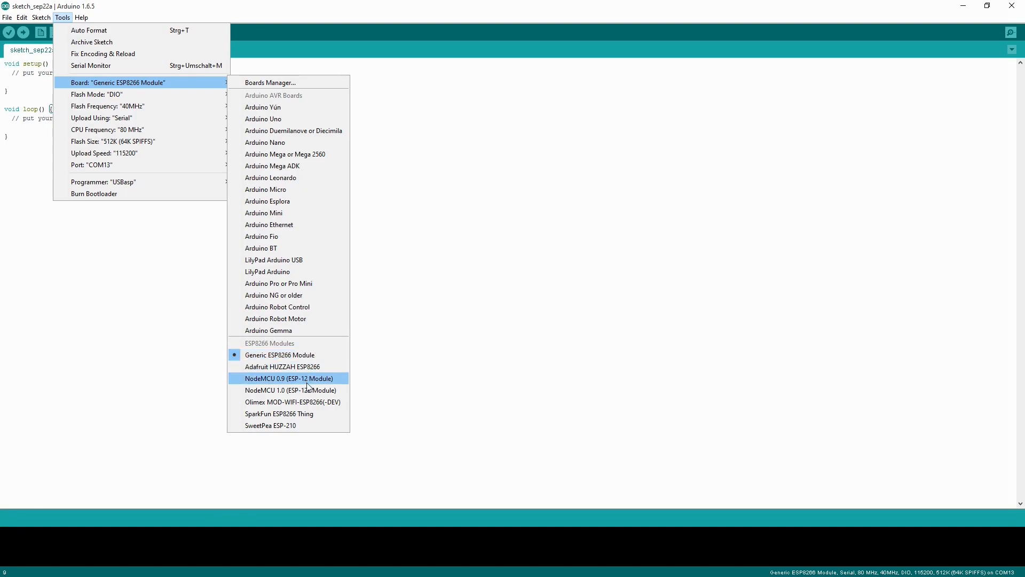
mouse_move(311, 386)
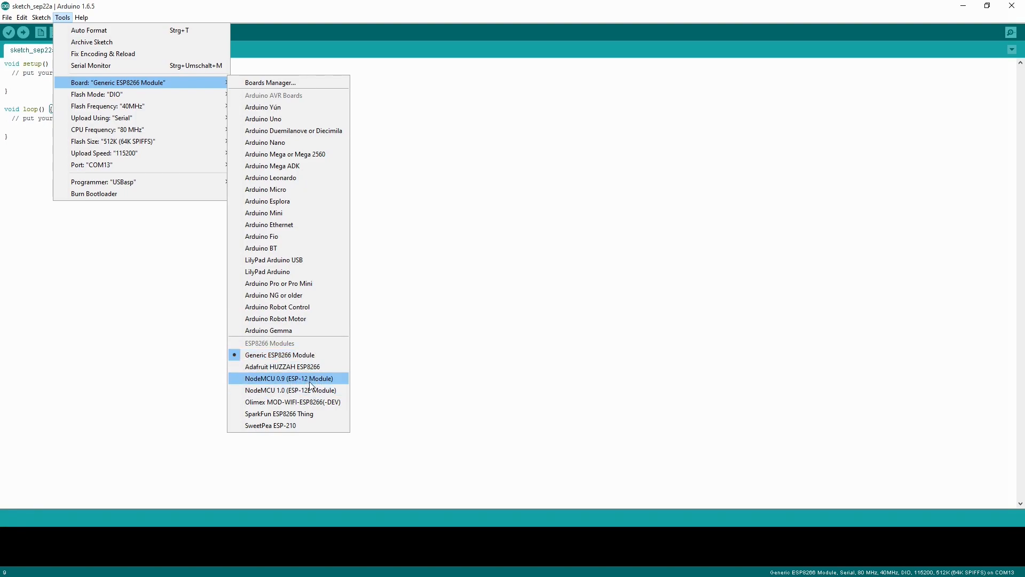
mouse_move(245, 253)
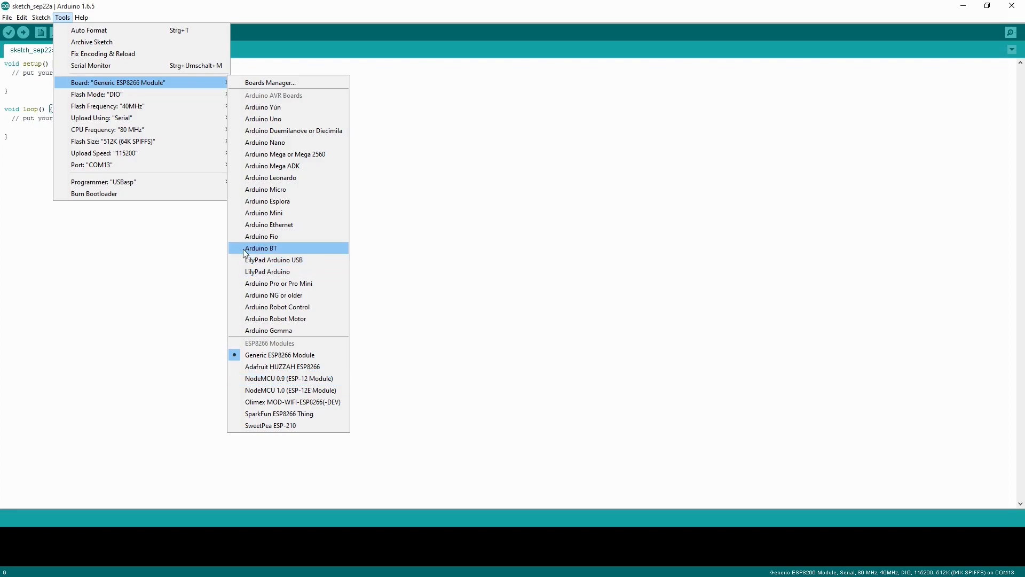
Load the HelloServer example from the ESP8266WebServer examples
click(7, 17)
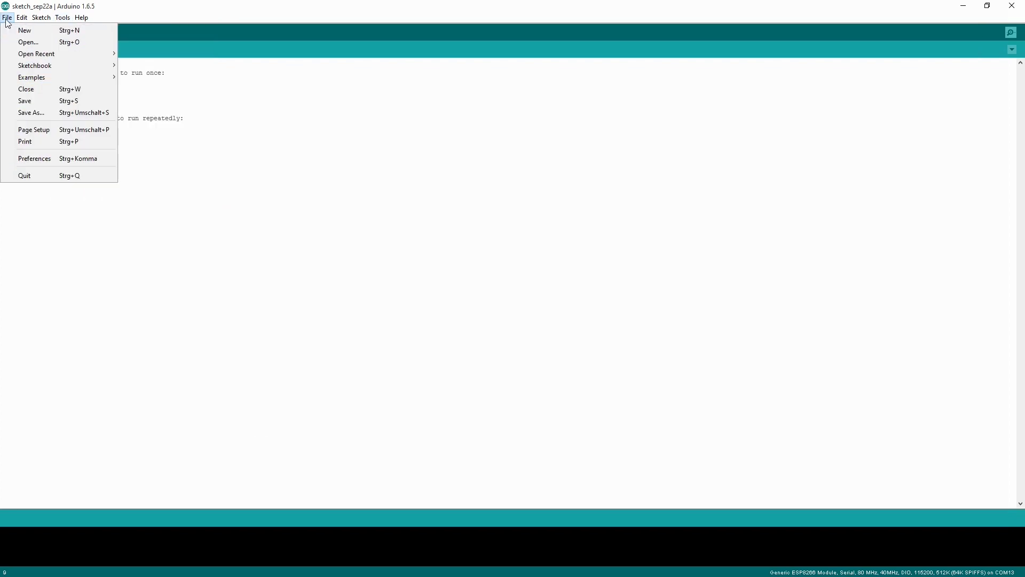
mouse_move(45, 166)
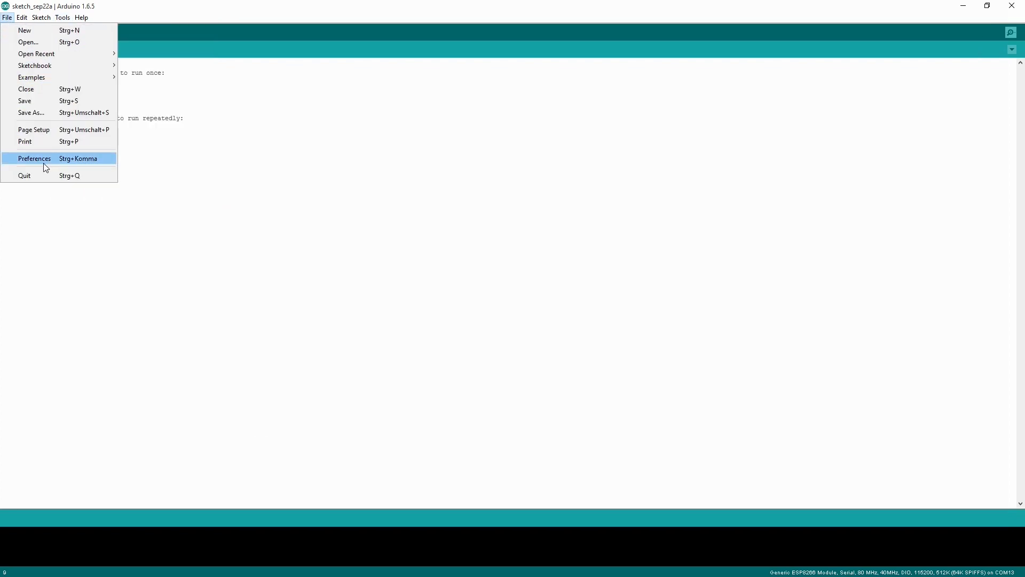
mouse_move(32, 78)
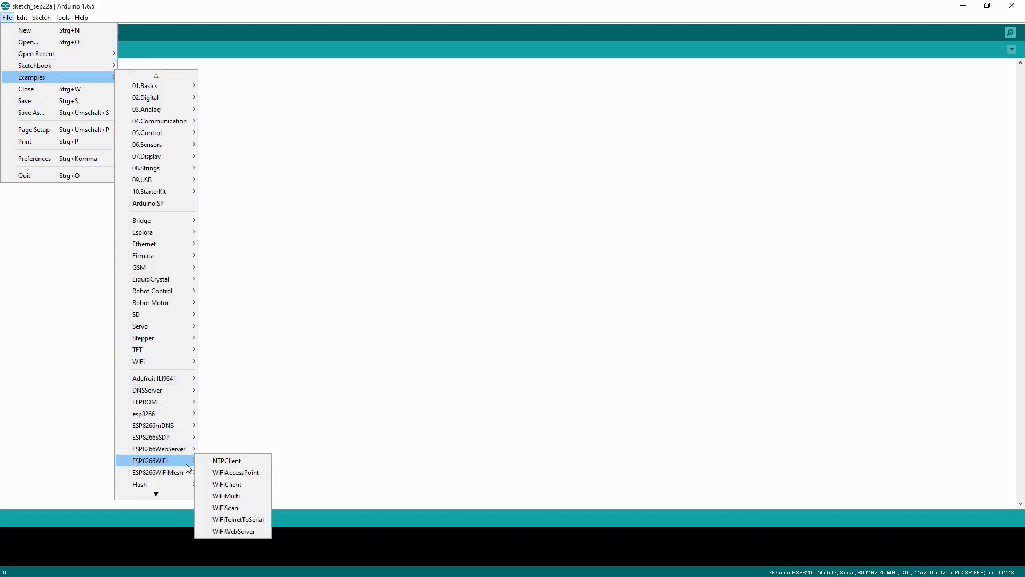
mouse_move(160, 449)
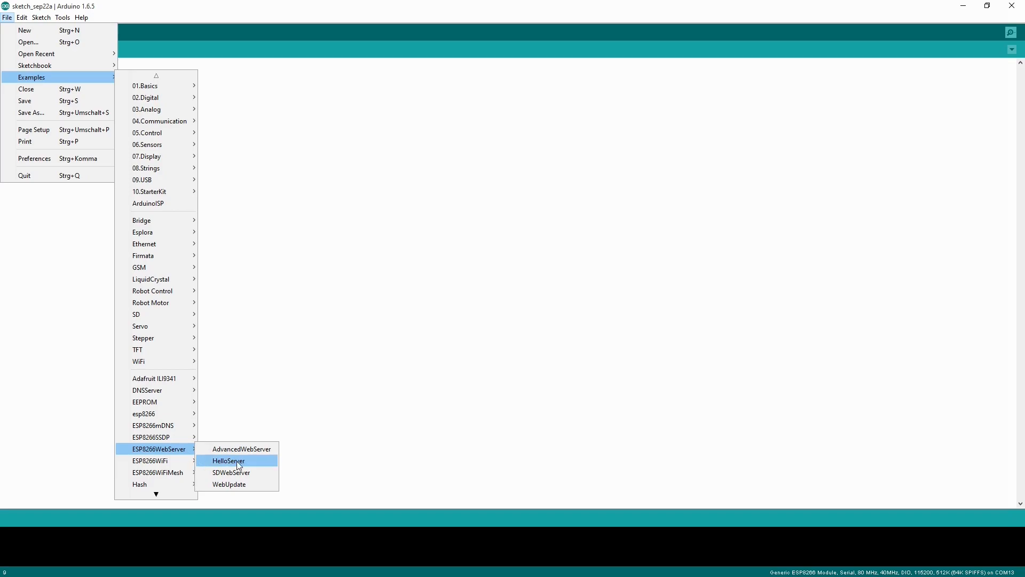
click(228, 460)
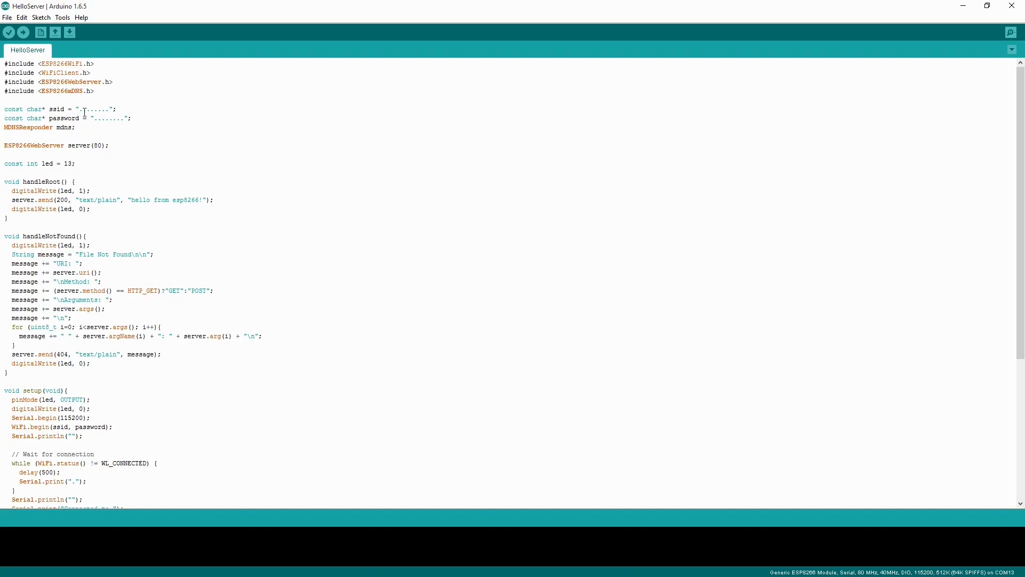
Replace the dotted ssid and password placeholders with the Wi-Fi network name and password
double_click(94, 109)
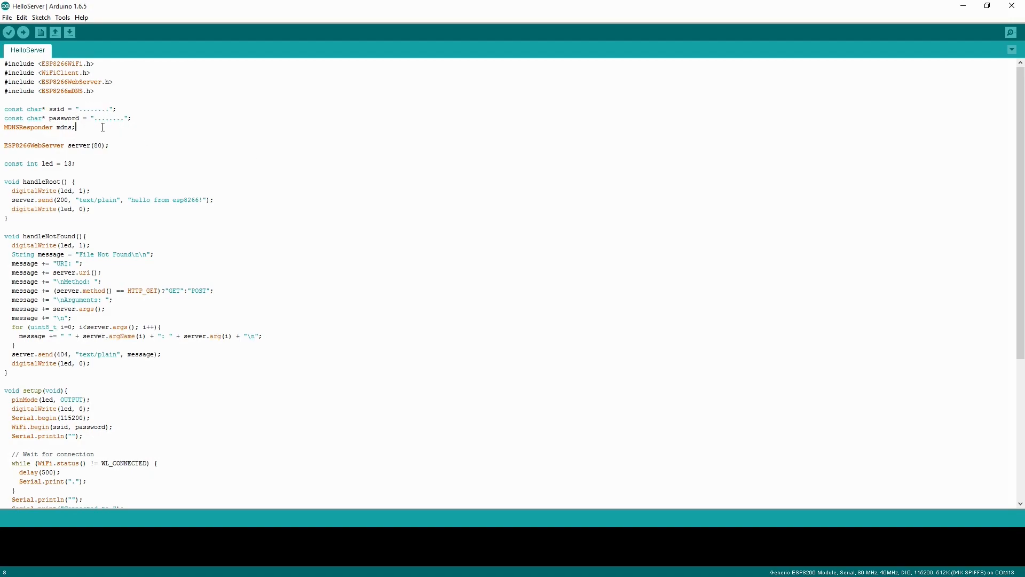
scroll(down, 3)
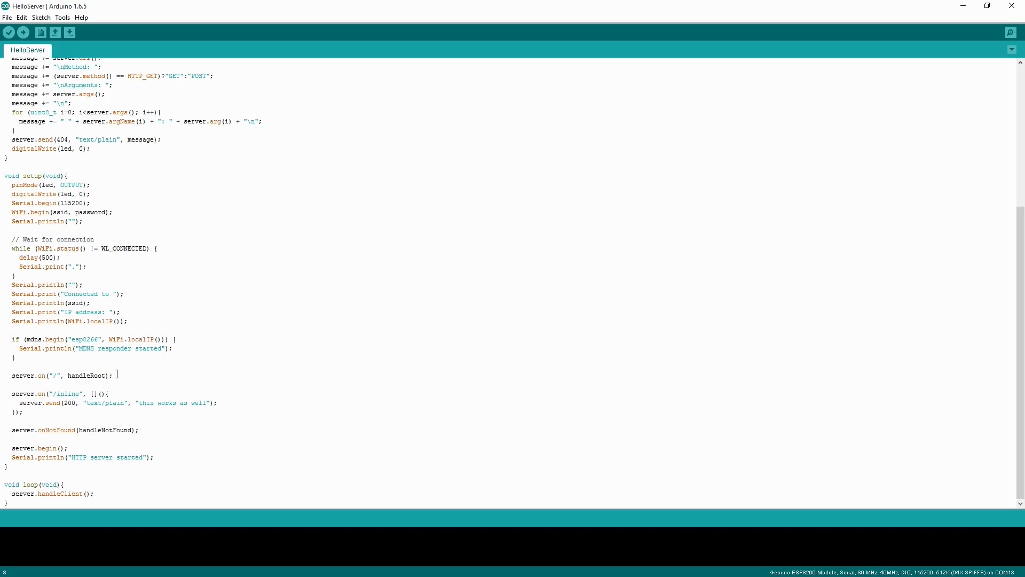
mouse_move(141, 443)
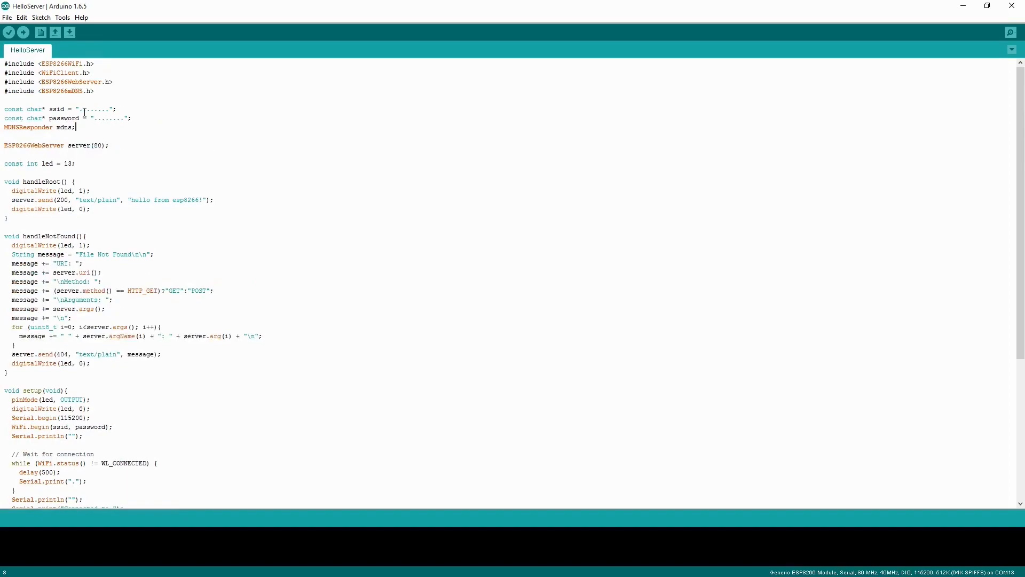
double_click(93, 109)
text(Bernhard)
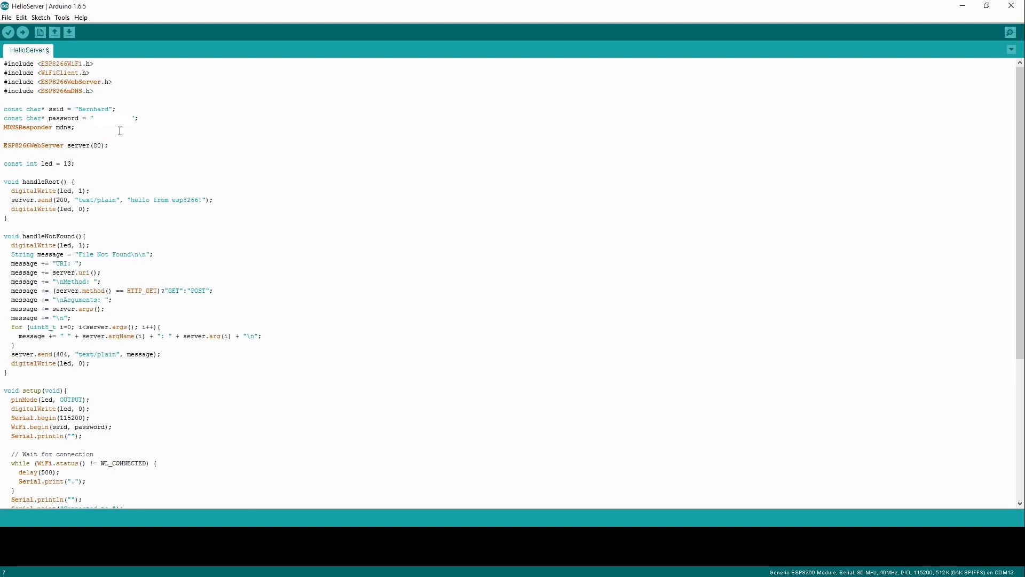
scroll(down, 3)
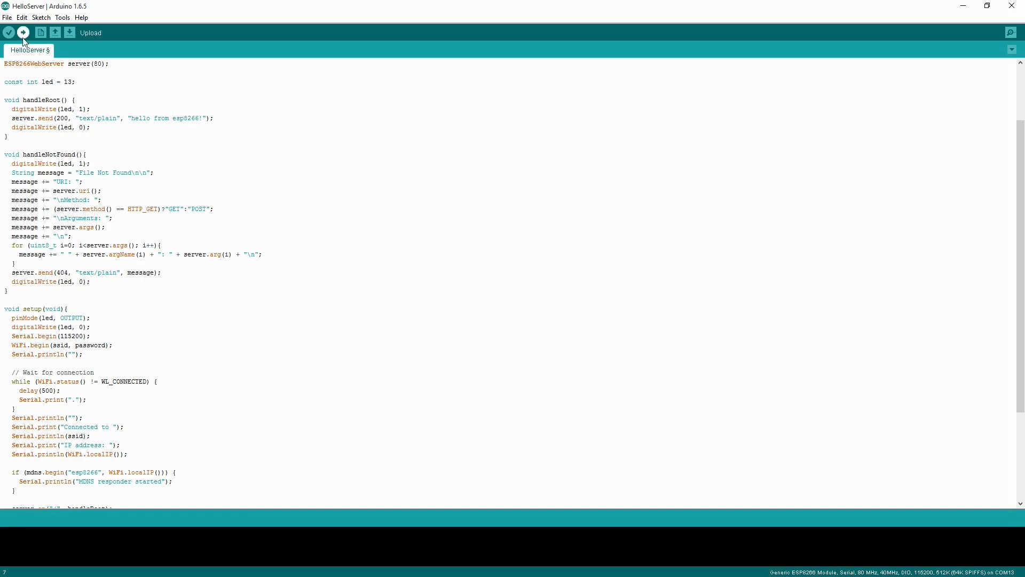
Compile and upload the edited HelloServer sketch to the ESP8266 module
click(25, 33)
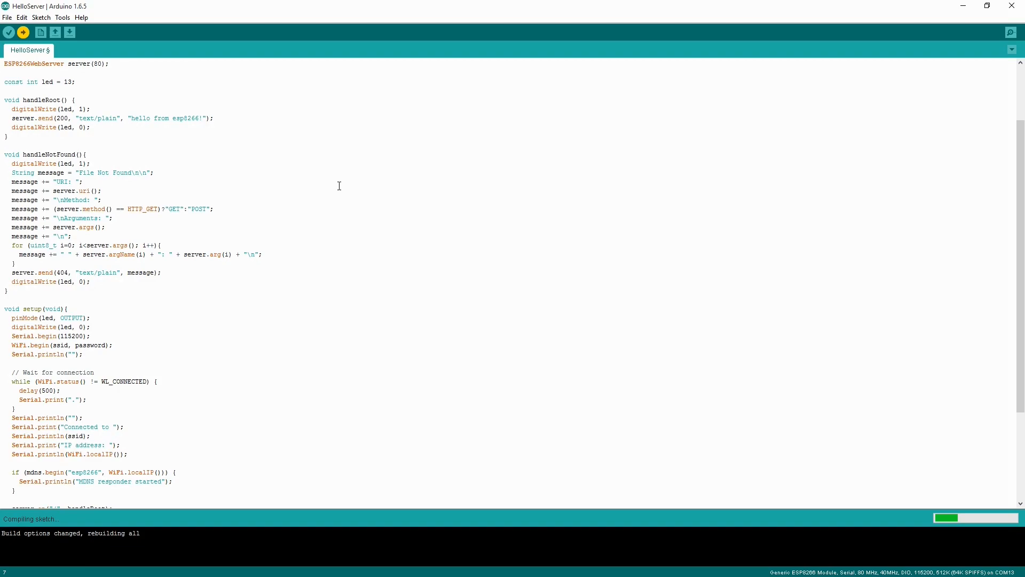
mouse_move(342, 188)
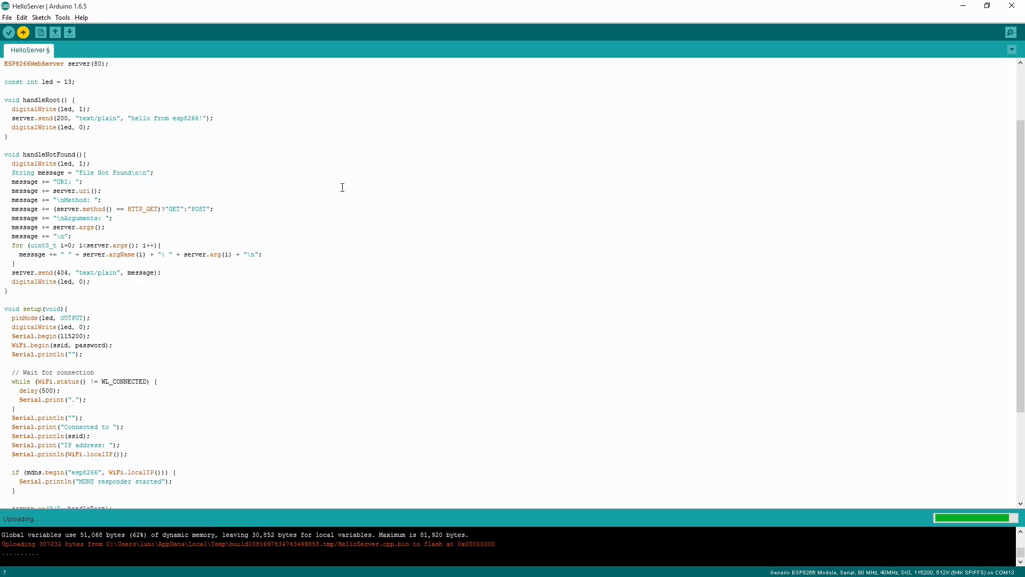
mouse_move(372, 404)
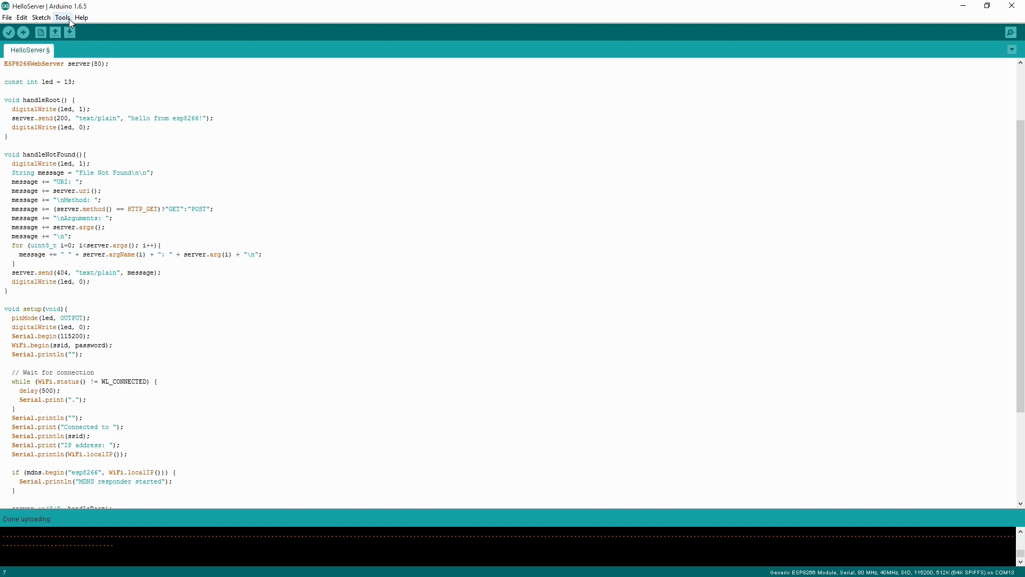
Open the Serial Monitor to read the module's assigned IP address 192.168.1.58
click(1009, 33)
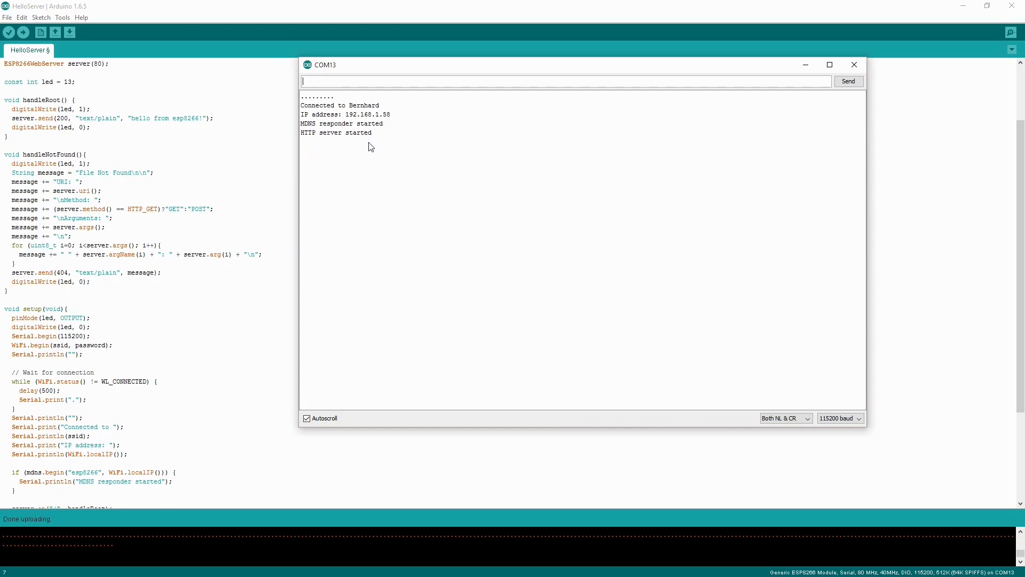
mouse_move(351, 92)
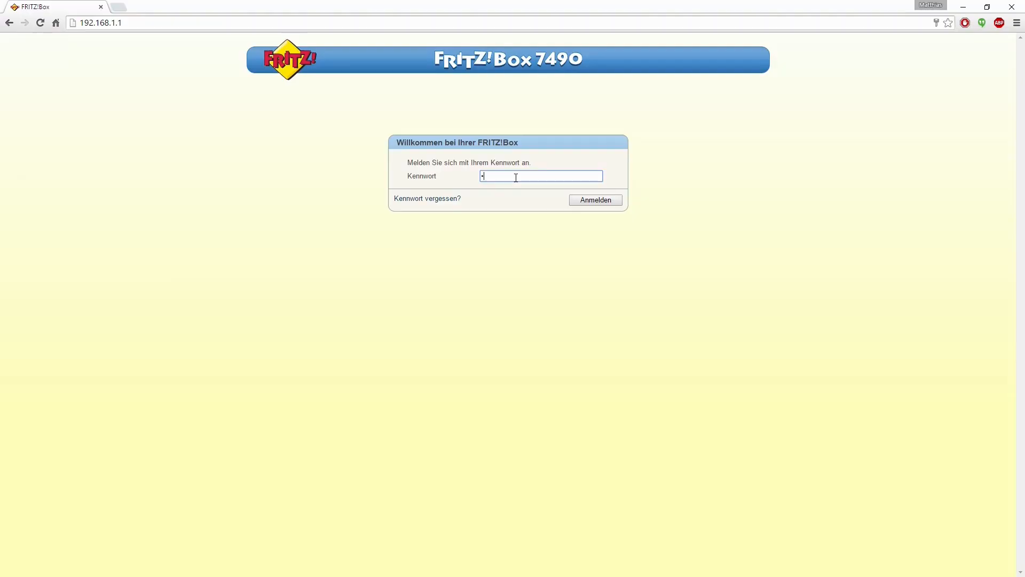
Log in to the FRITZ!Box and highlight ESP-A33DAD's address 192.168.1.58 in the WLAN list
click(595, 200)
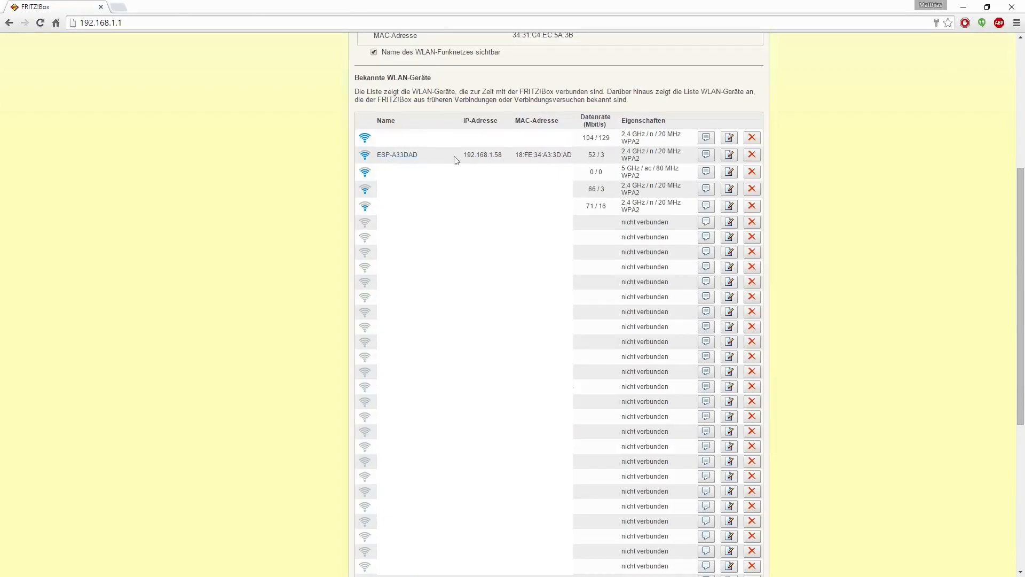
double_click(491, 155)
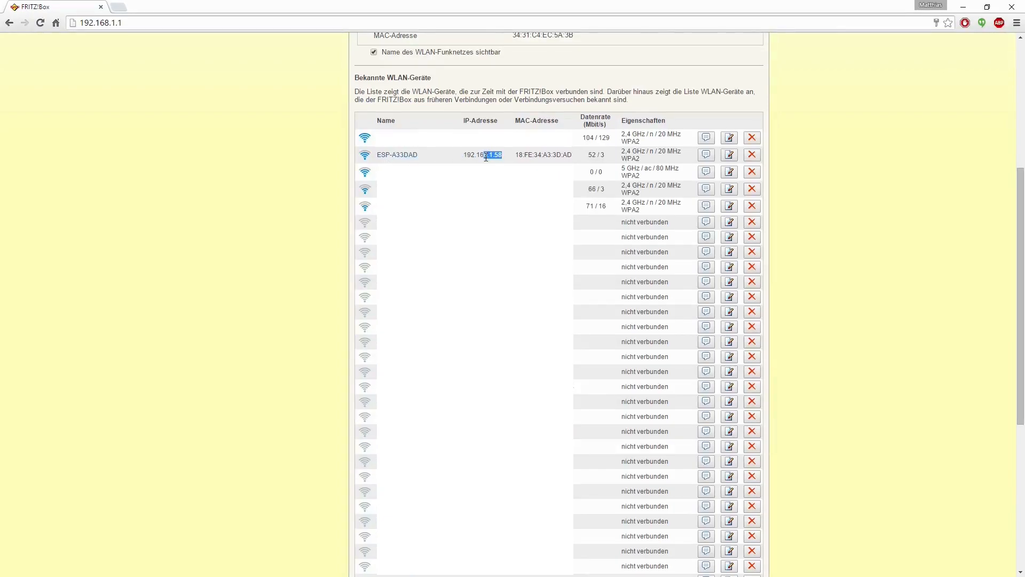
double_click(485, 155)
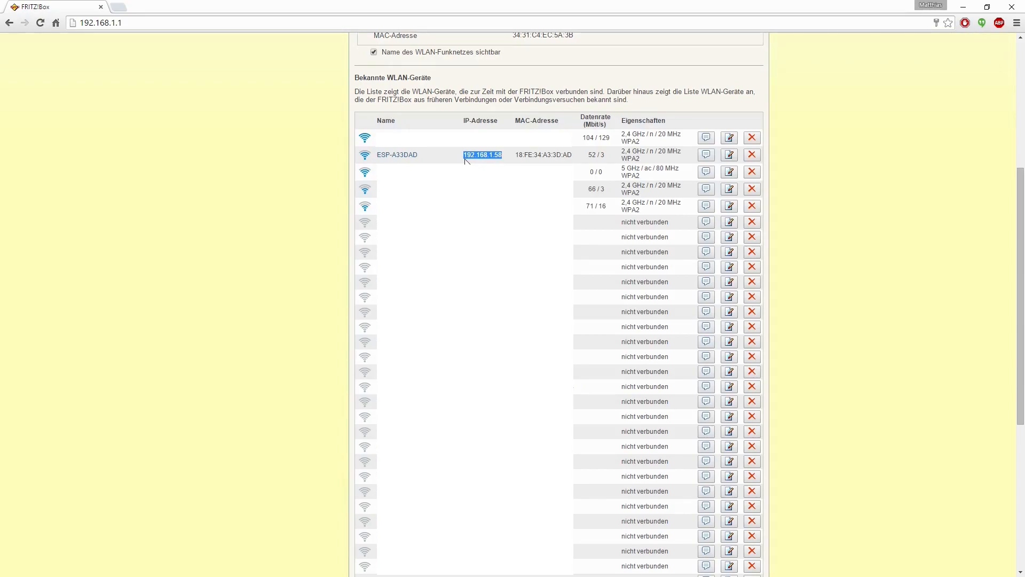